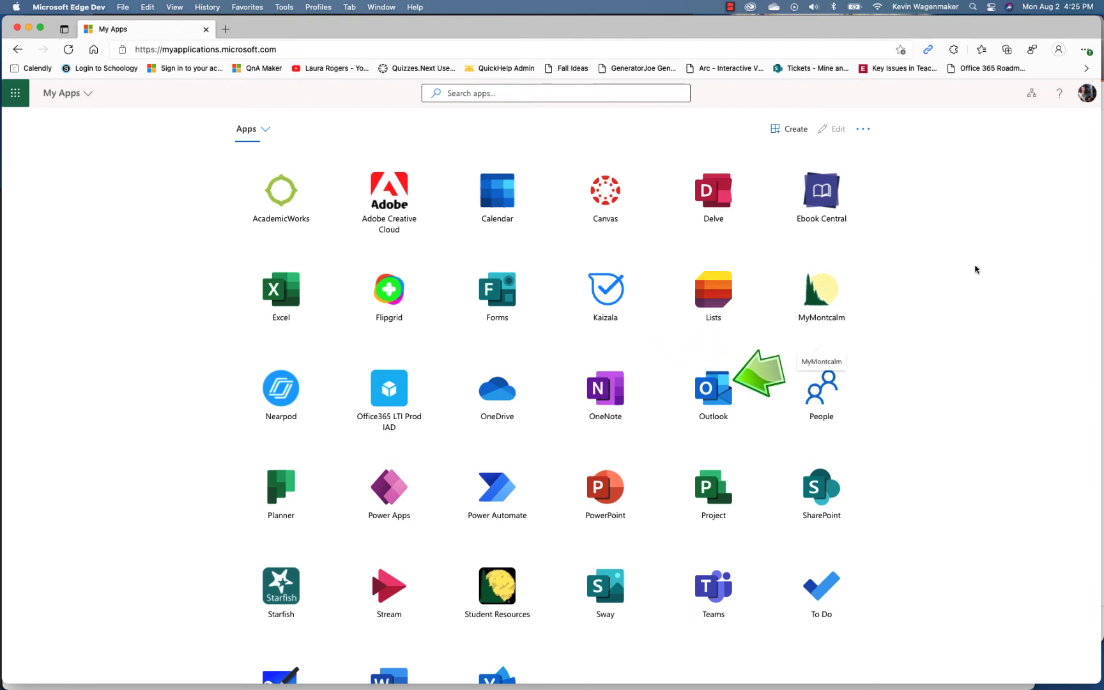
mouse_move(821, 409)
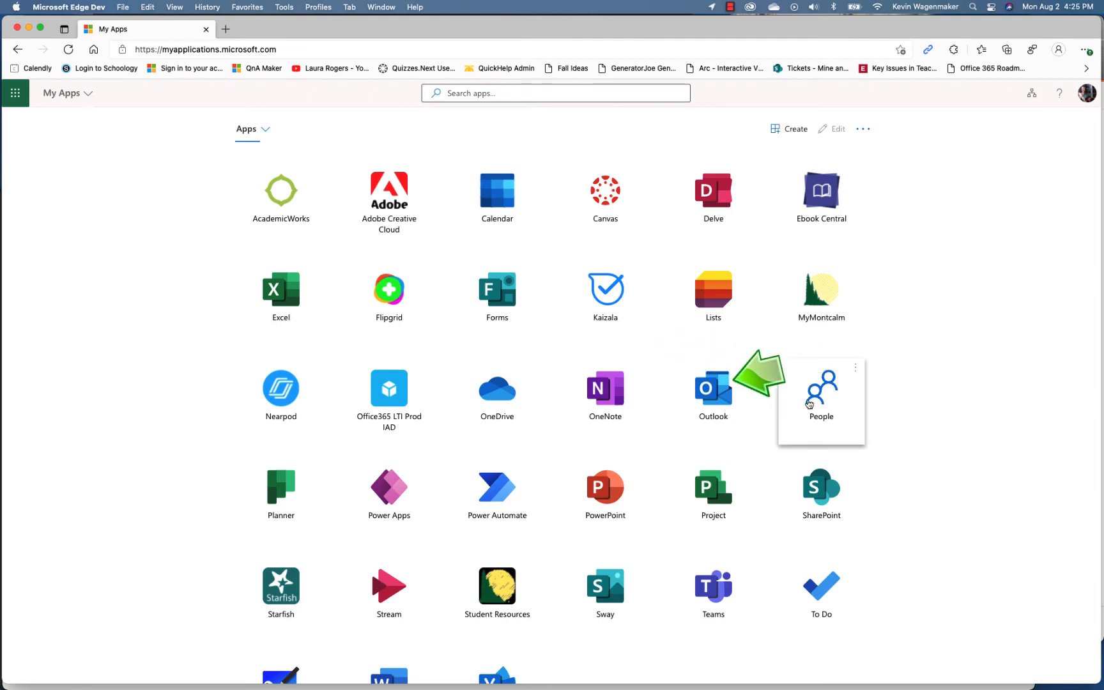
mouse_move(723, 402)
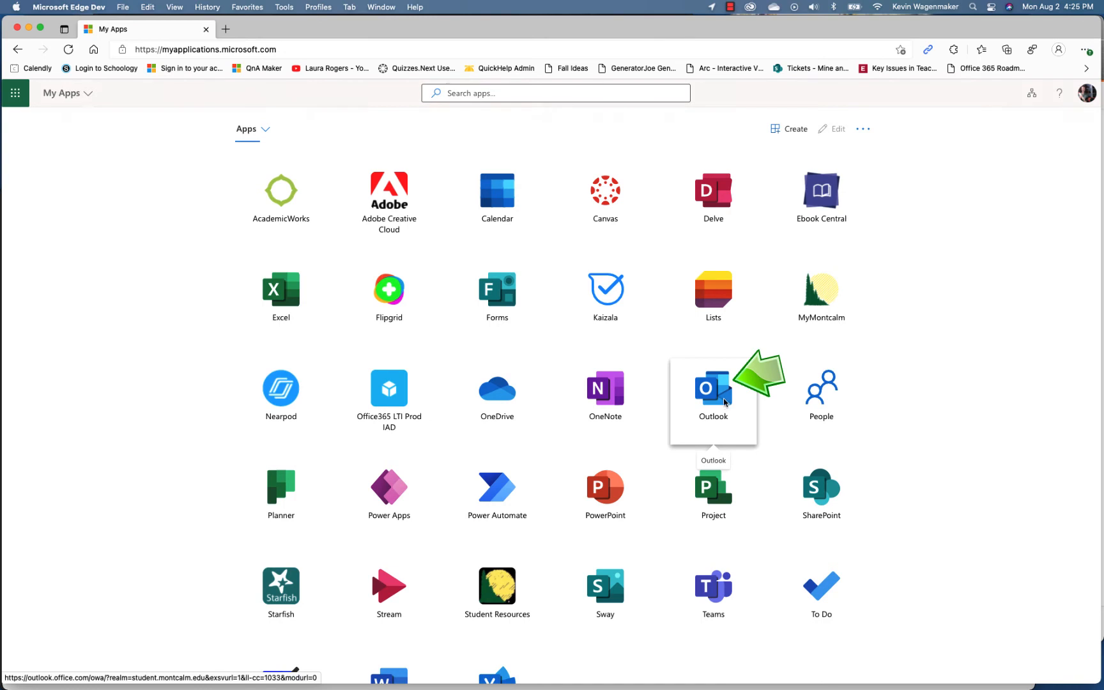
Launch Outlook on the web from the My Apps dashboard tile
click(714, 390)
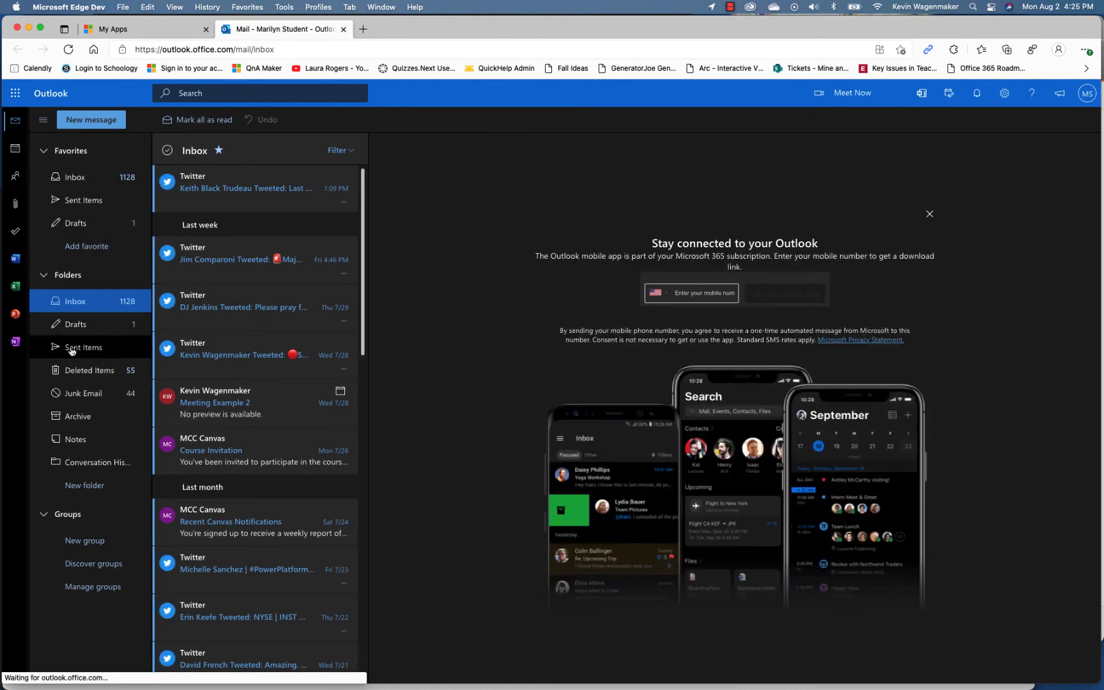
mouse_move(227, 304)
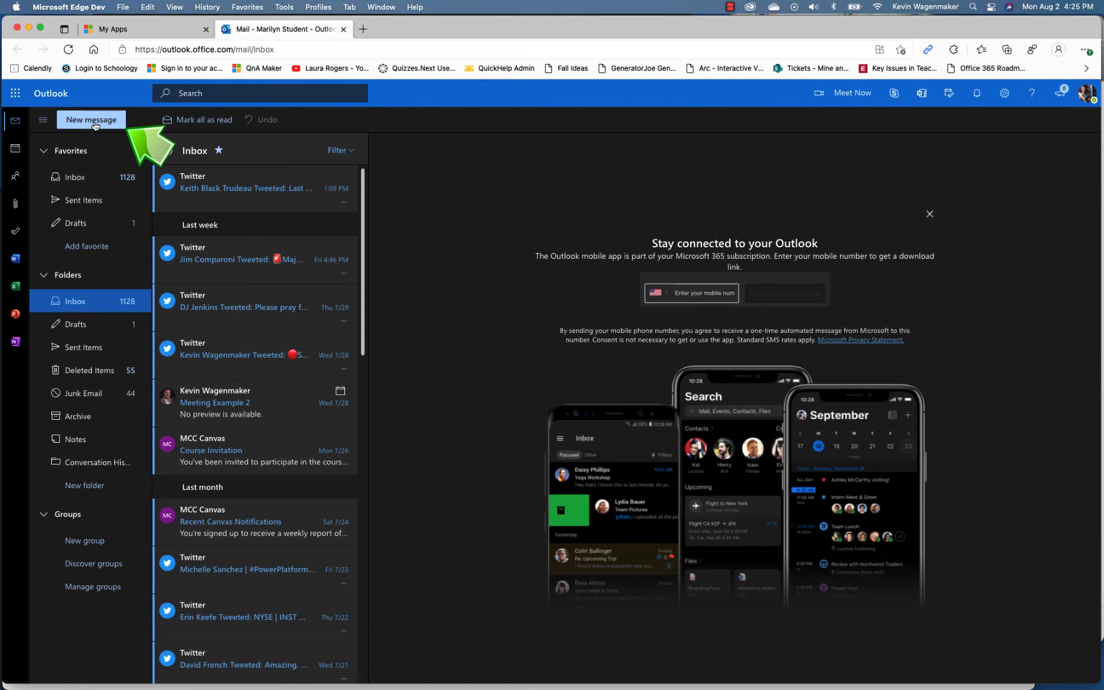
Start a new message to Frodo Baggins with the subject 'Math 101 Question'
click(92, 120)
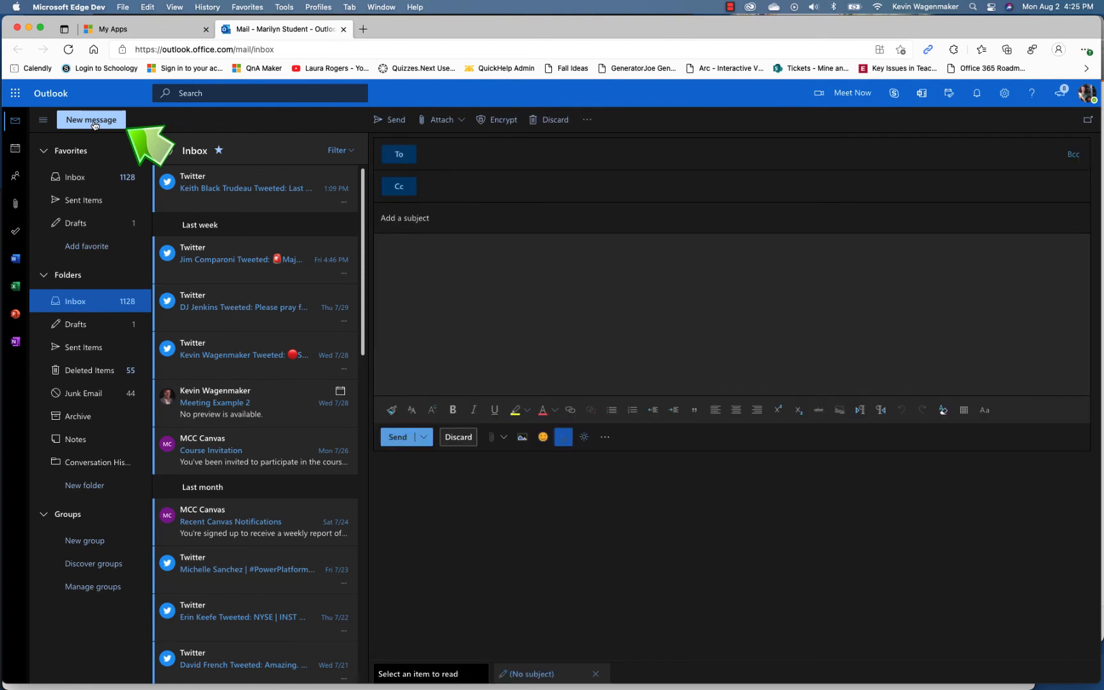
mouse_move(815, 552)
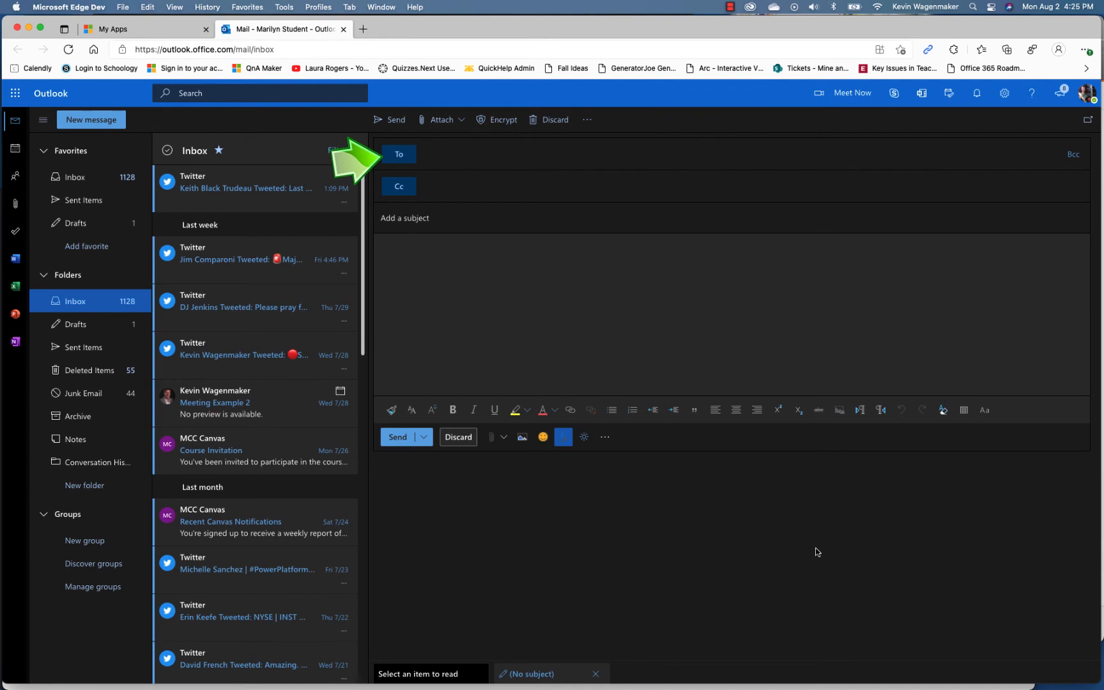
text(frodo)
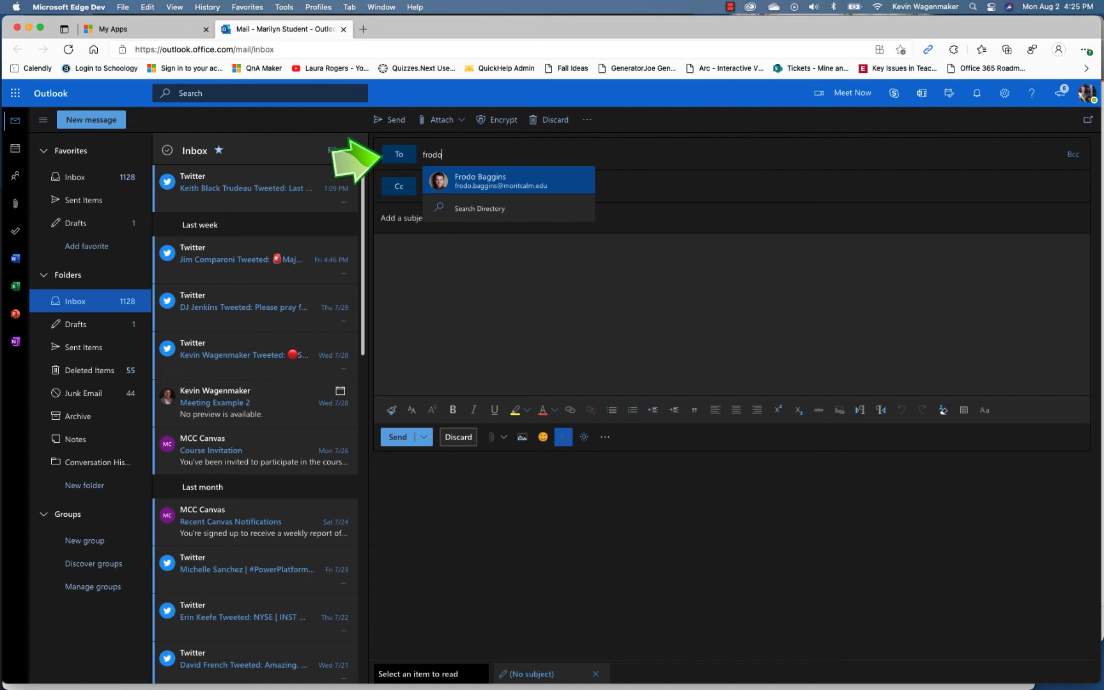
click(493, 180)
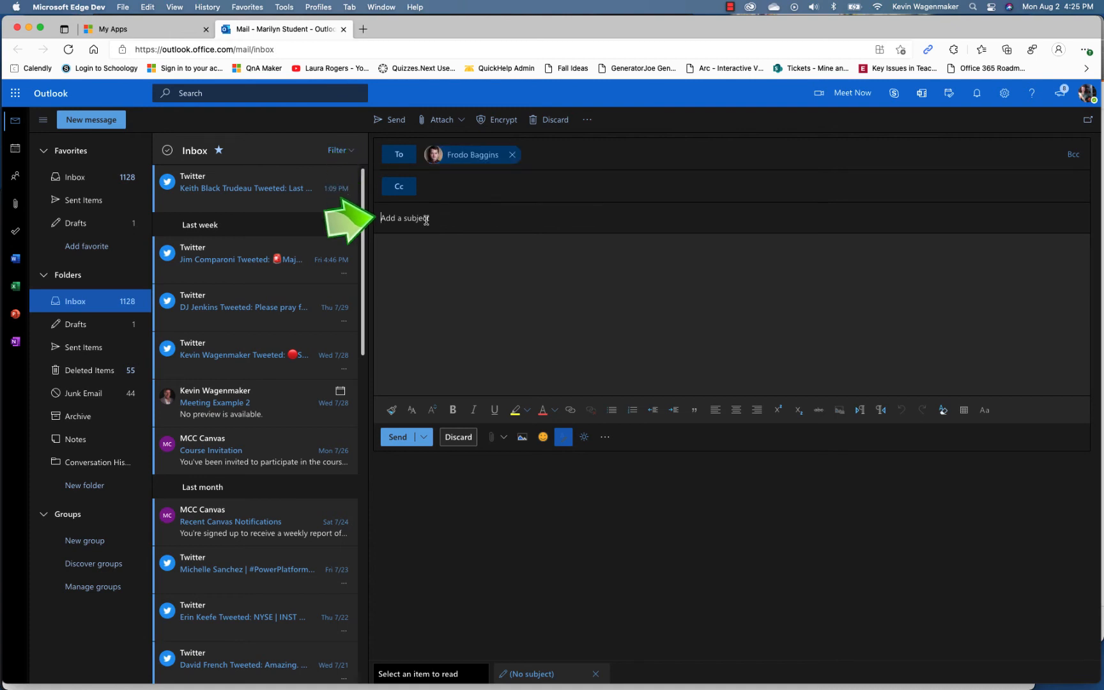
text(Math 101 Question)
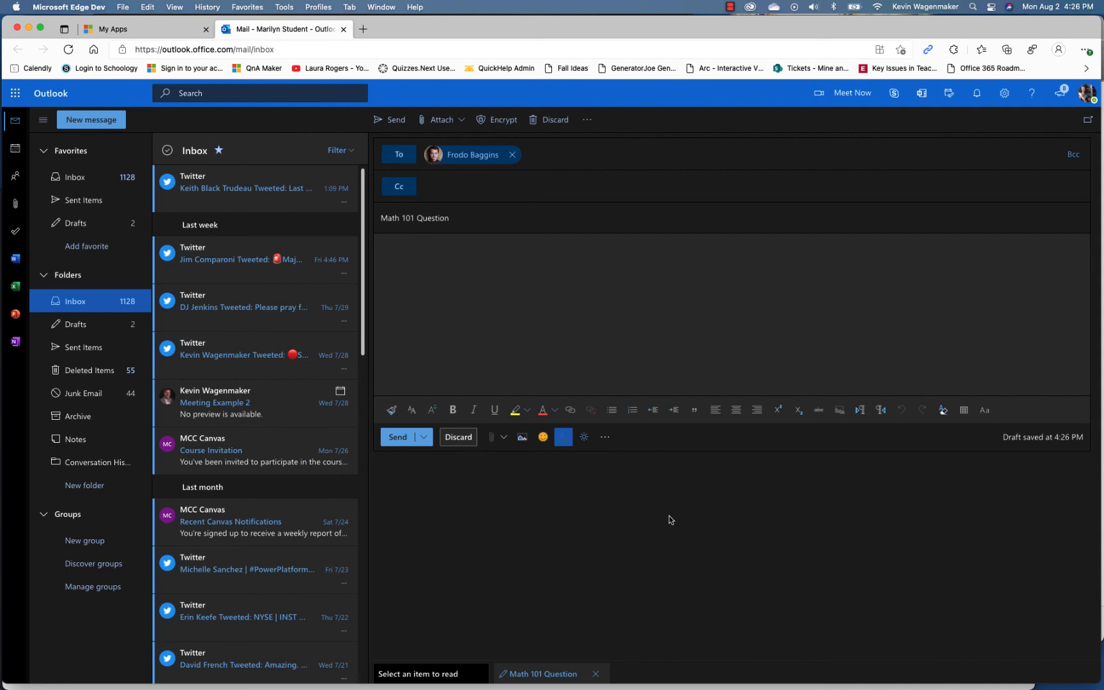
mouse_move(661, 519)
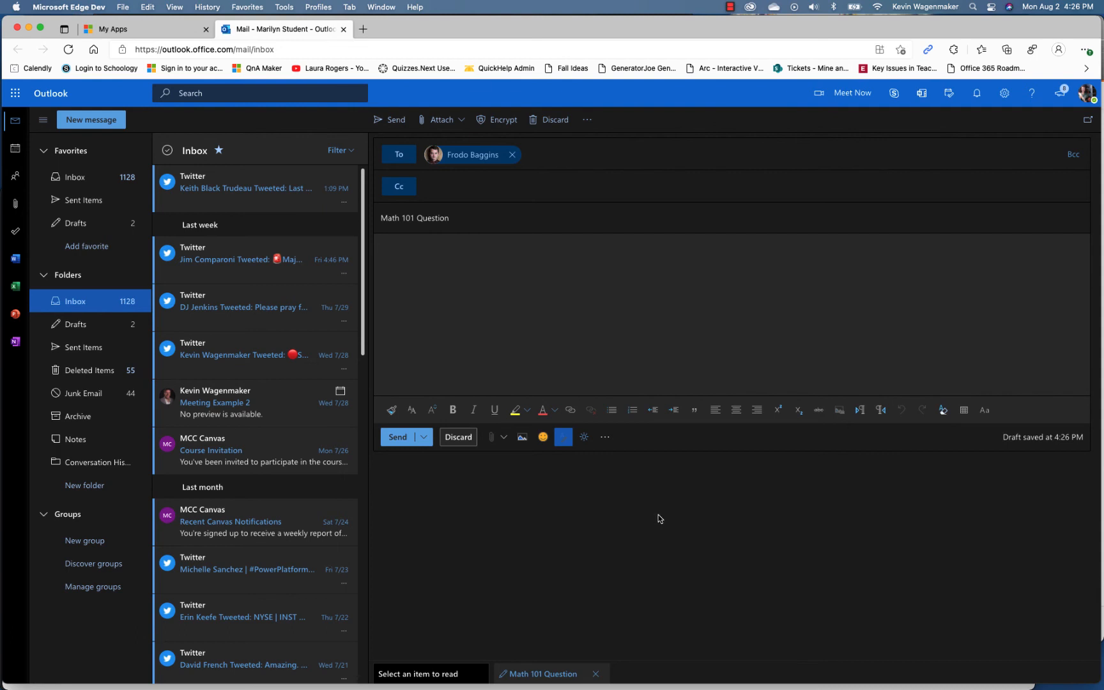
mouse_move(690, 517)
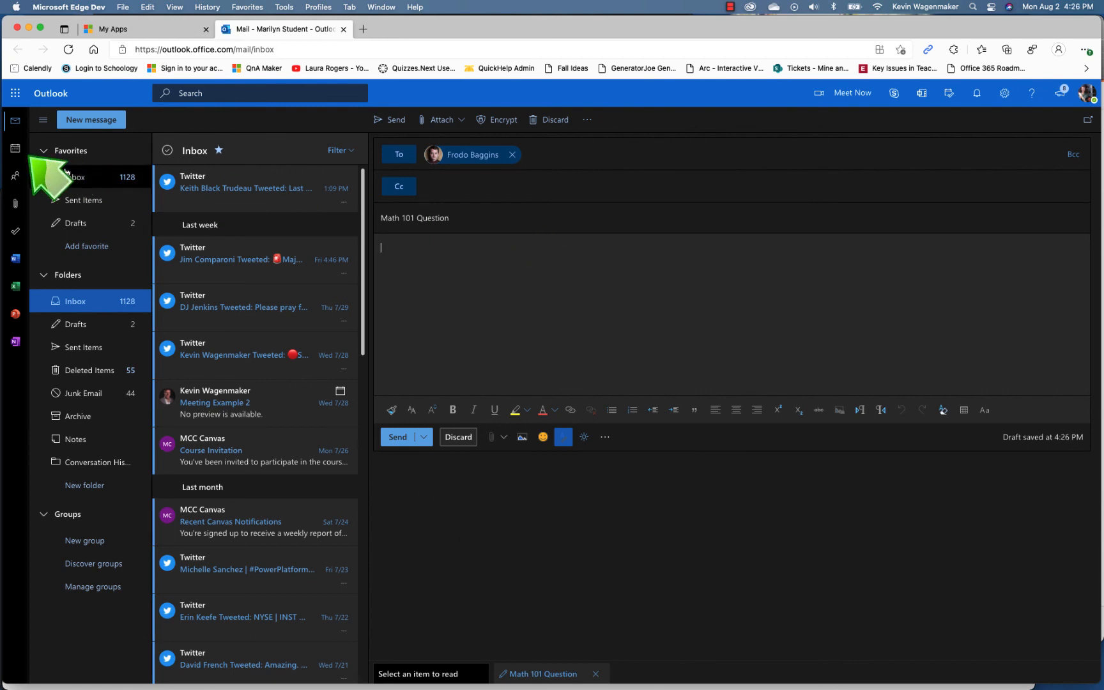
mouse_move(16, 165)
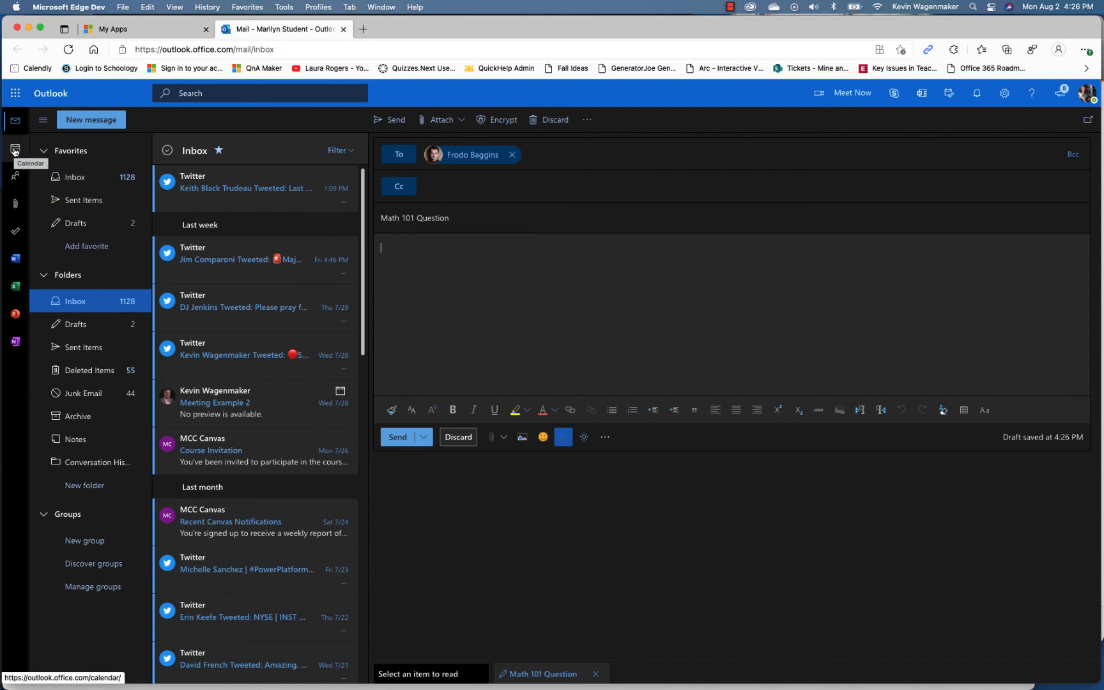
Switch from mail to the Calendar work-week view for August 2–6, 2021
click(15, 149)
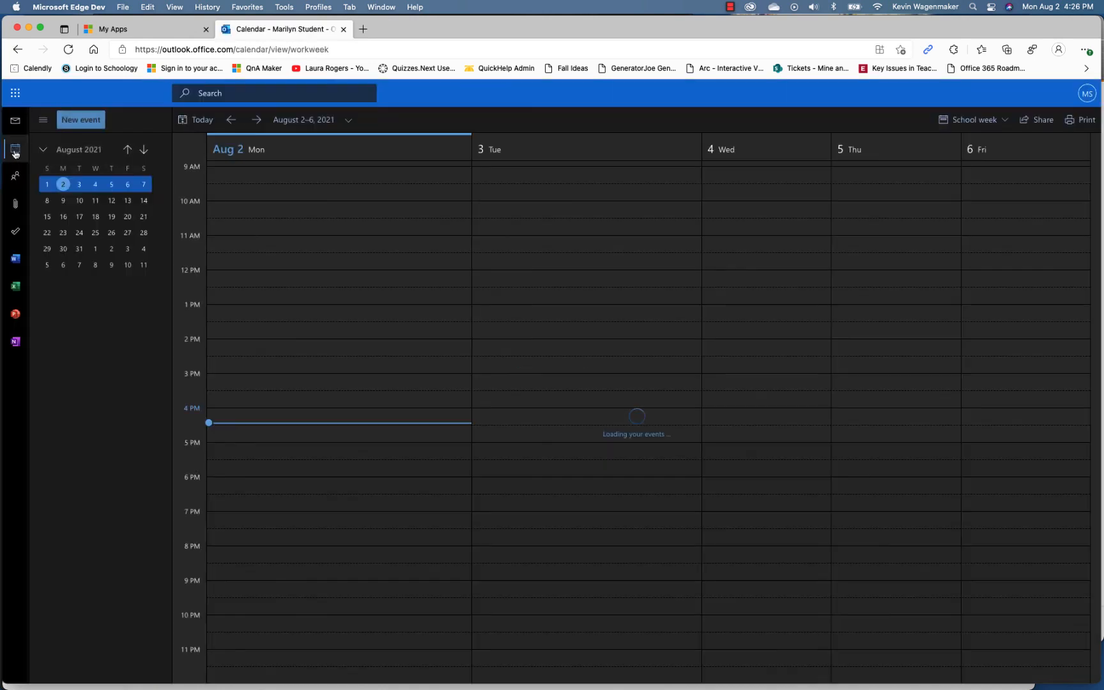